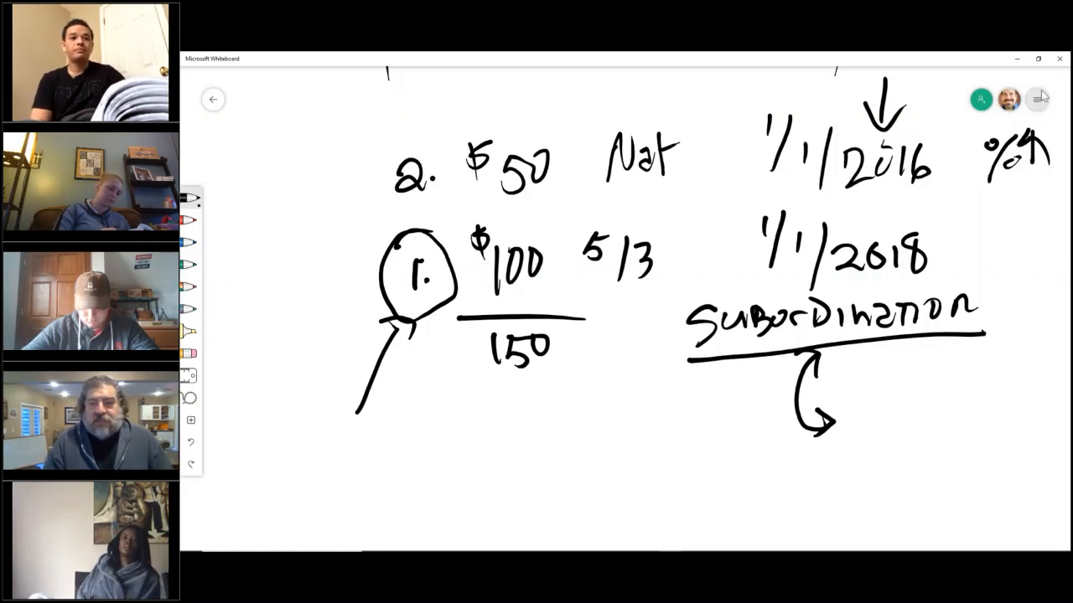
Step: Open the Settings pane from the top-right menu button
click(1038, 99)
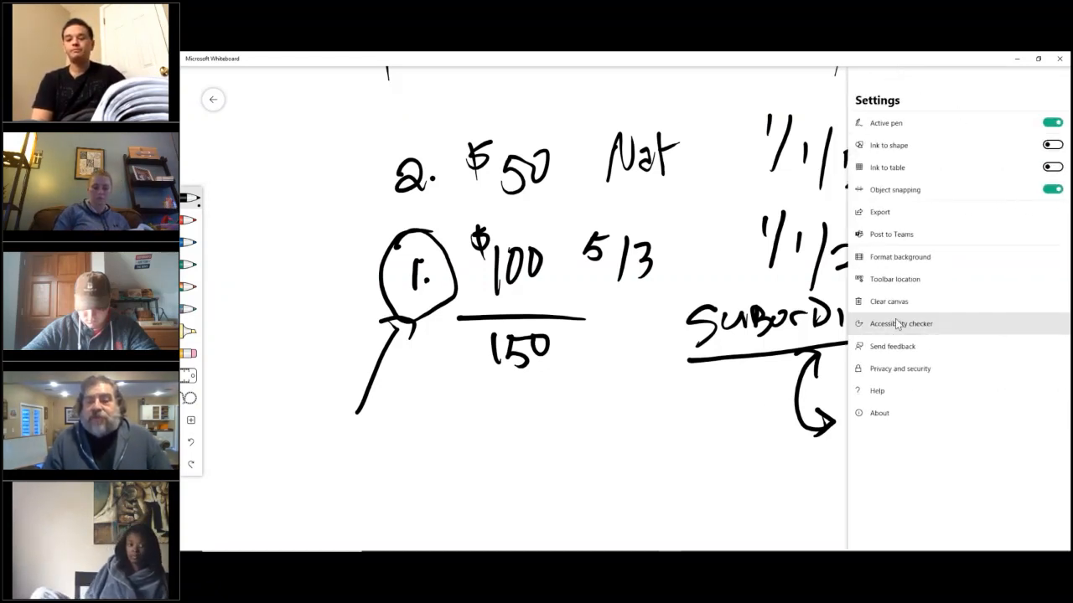
Step: Choose Clear canvas in Settings to wipe the old notes
click(888, 301)
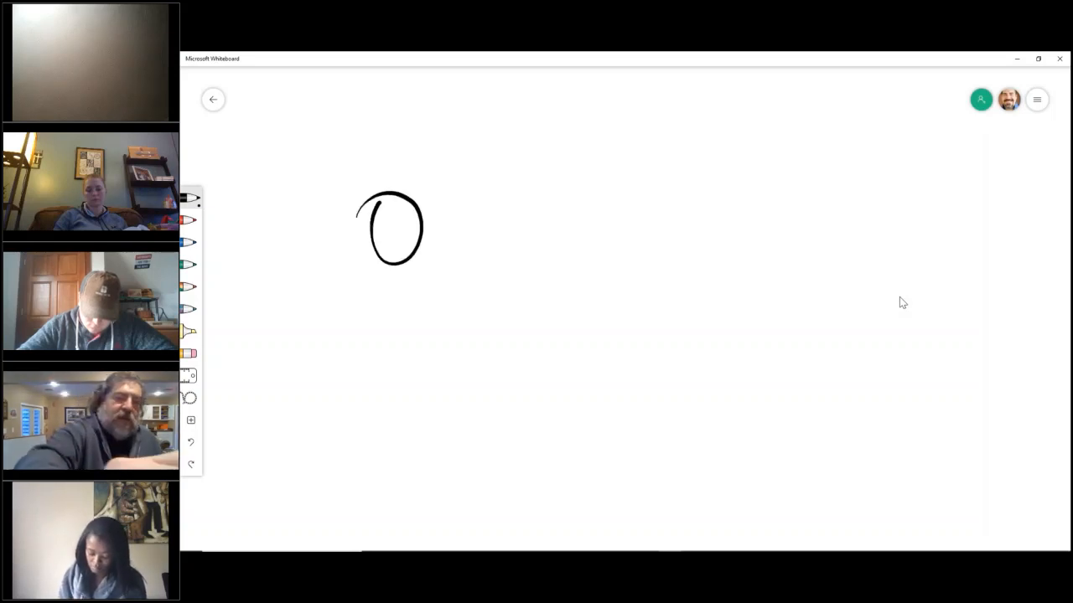
Step: Handwrite a label inside the first circle
drag(377, 226, 403, 231)
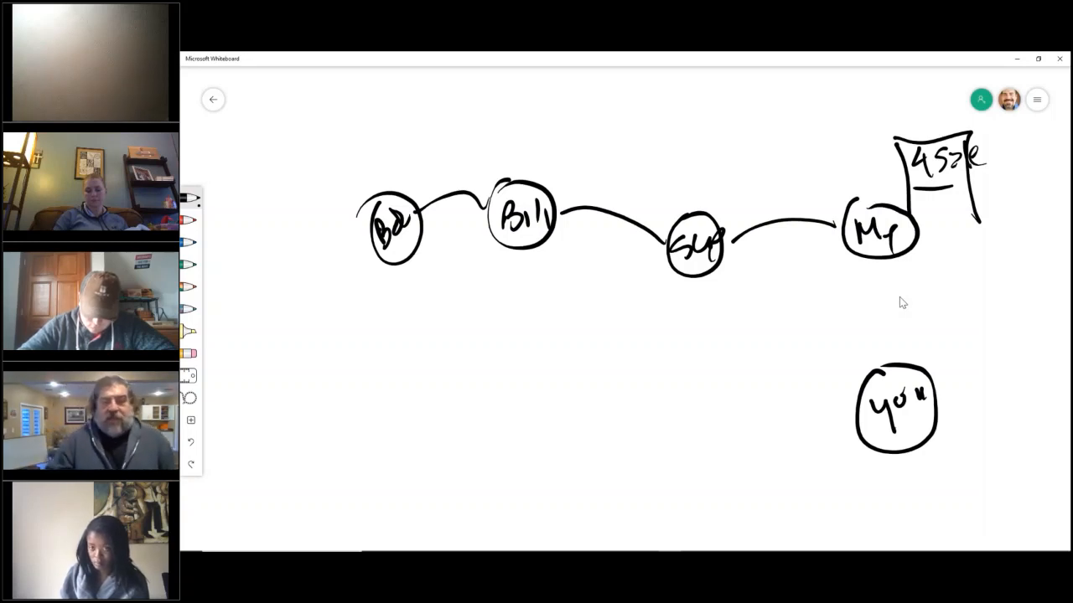
Step: Draw a long line under the chain and extend it into a leftward arrow
drag(670, 287, 838, 276)
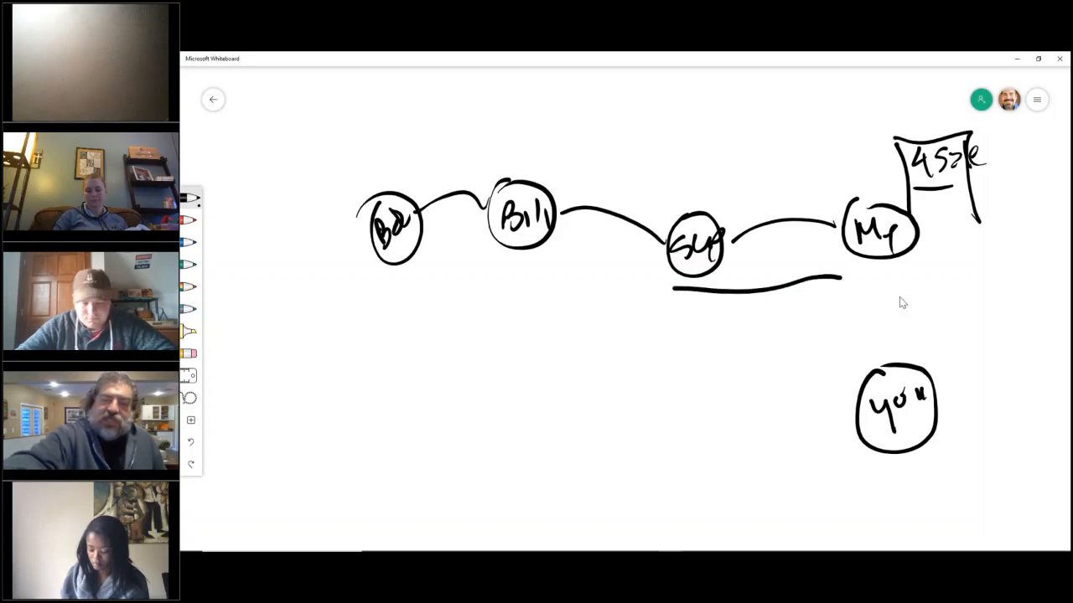
drag(838, 279, 360, 298)
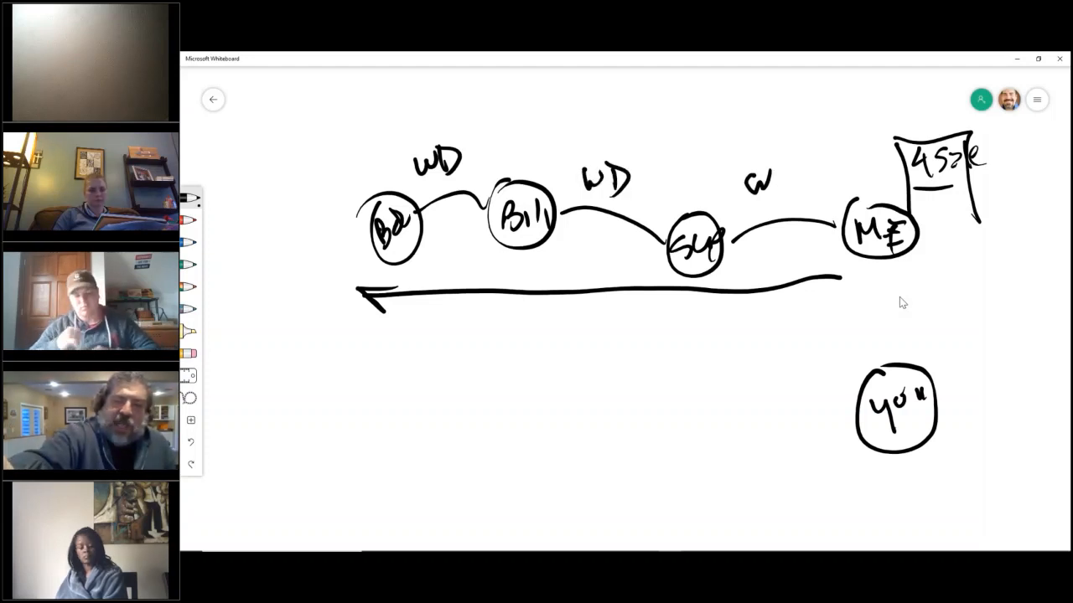
Step: Complete the WD label over the Sue–Me link and write the '40 yrs' note
click(788, 184)
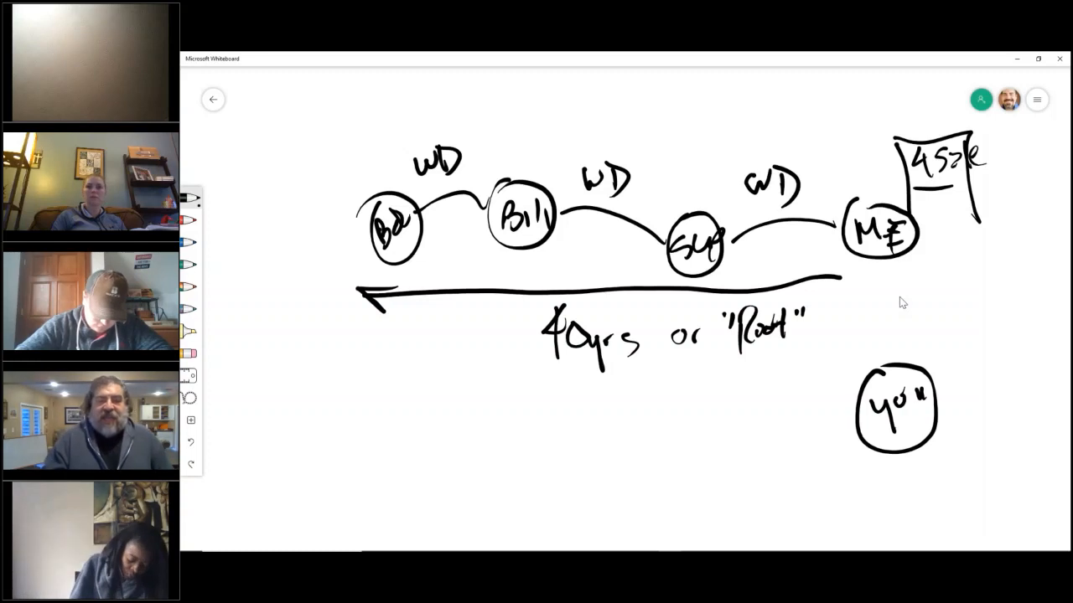
drag(545, 134, 599, 80)
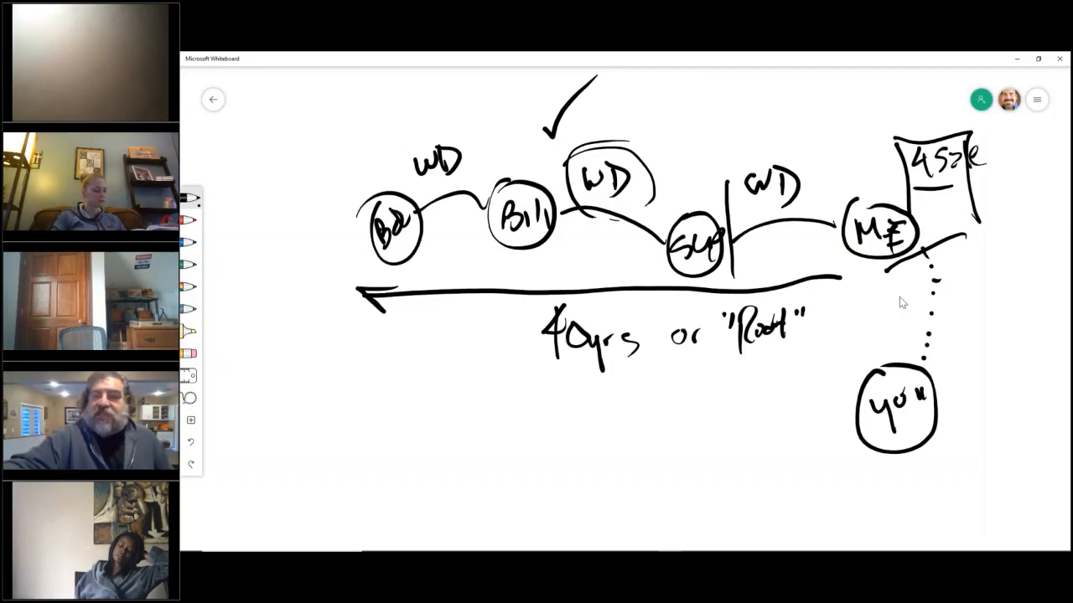
Step: Clear all drawings from the canvas via Settings
click(1037, 100)
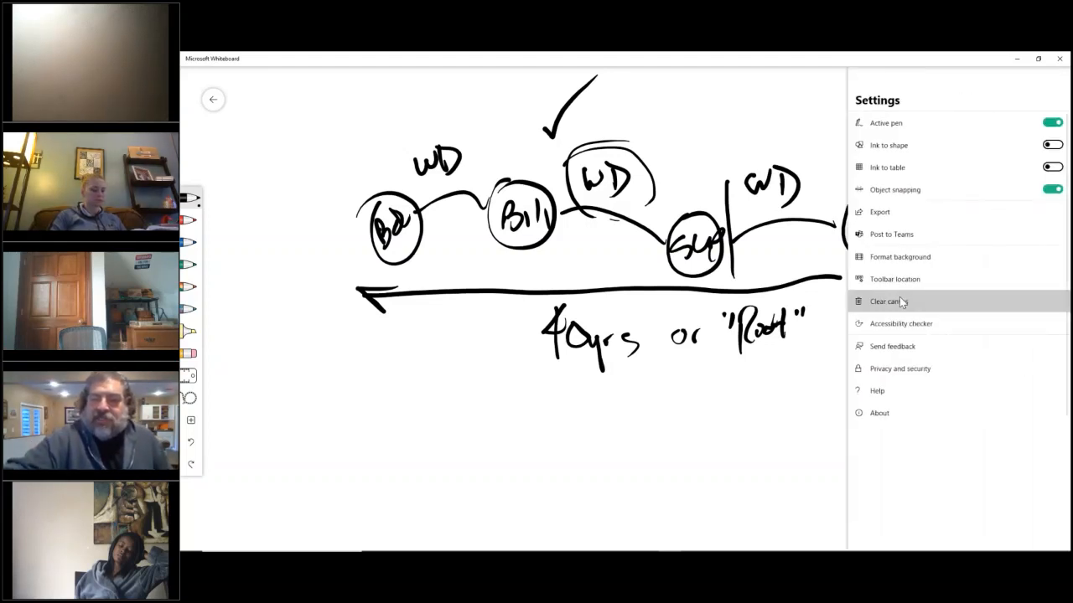
click(886, 302)
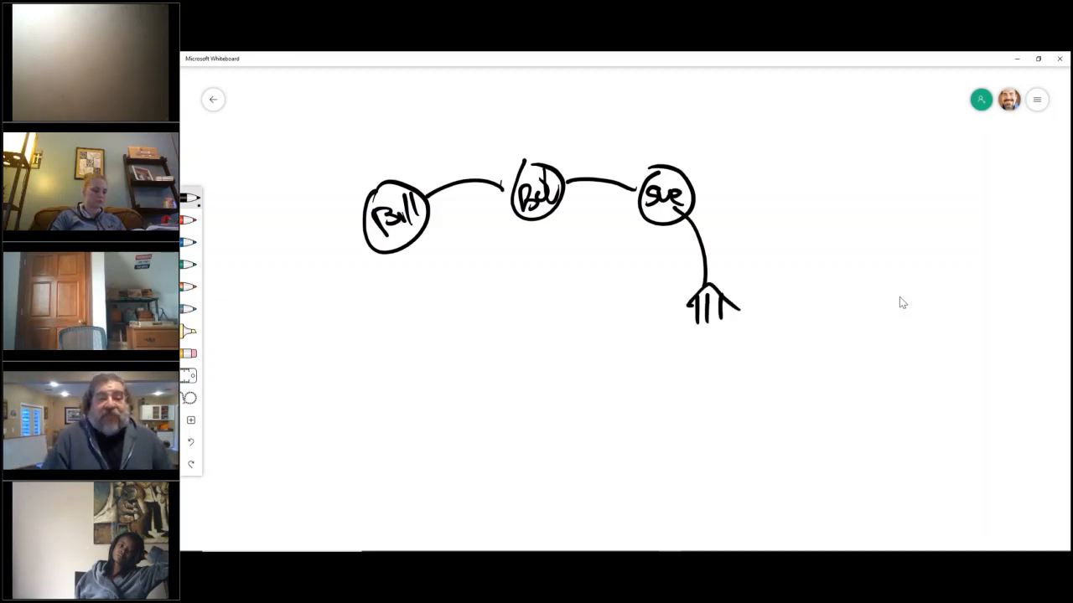
Step: Draw a curve from the foreclosure mark up to the Raymond circle
drag(721, 268, 834, 155)
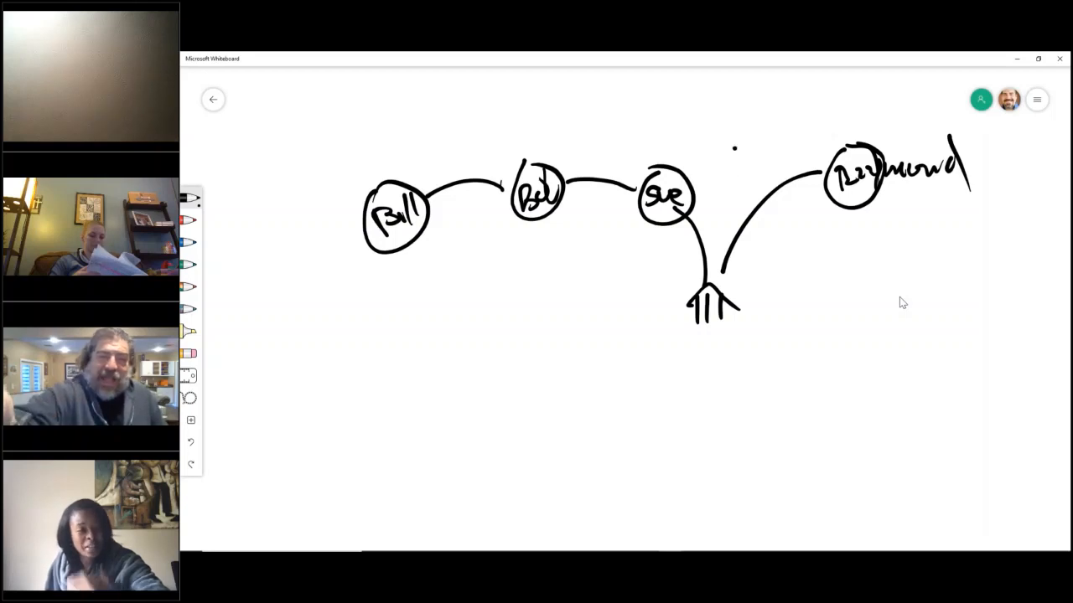
Step: Handwrite 'B&S' above the arc leading to Raymond
drag(738, 134, 784, 176)
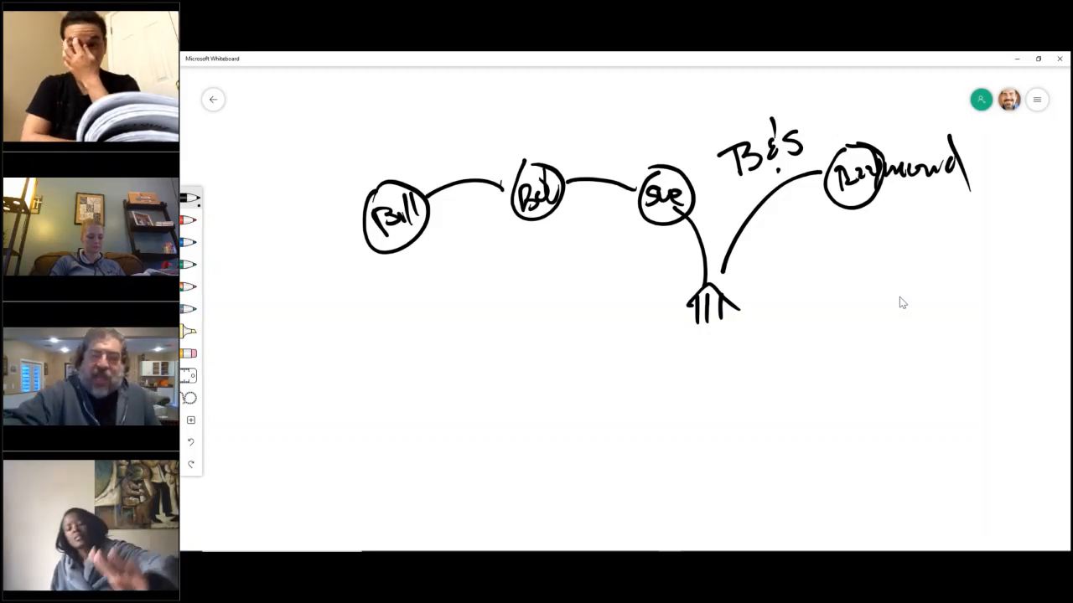
Step: Slash across the curve beside Raymond and sketch the box below him
drag(854, 293, 956, 377)
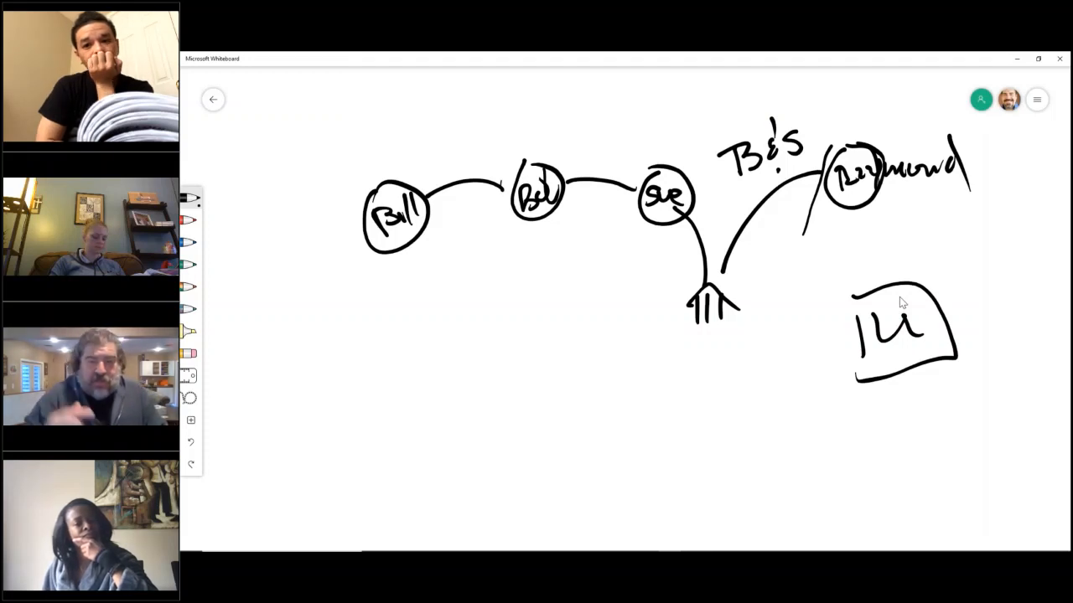
Step: Write 'WS' above the box and add a check mark after B&S
text(WS)
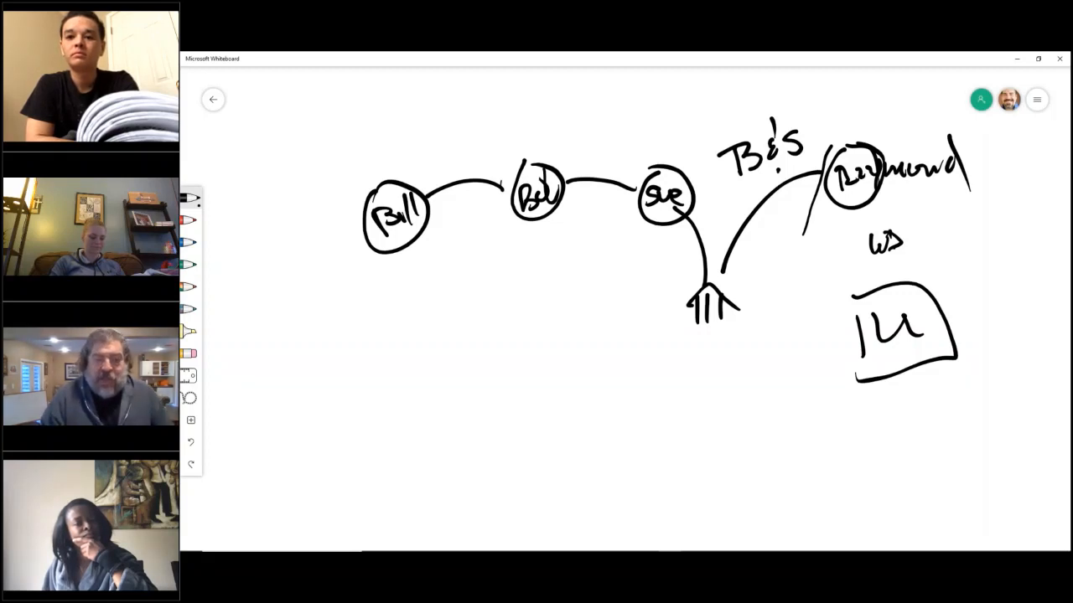
drag(809, 143, 825, 113)
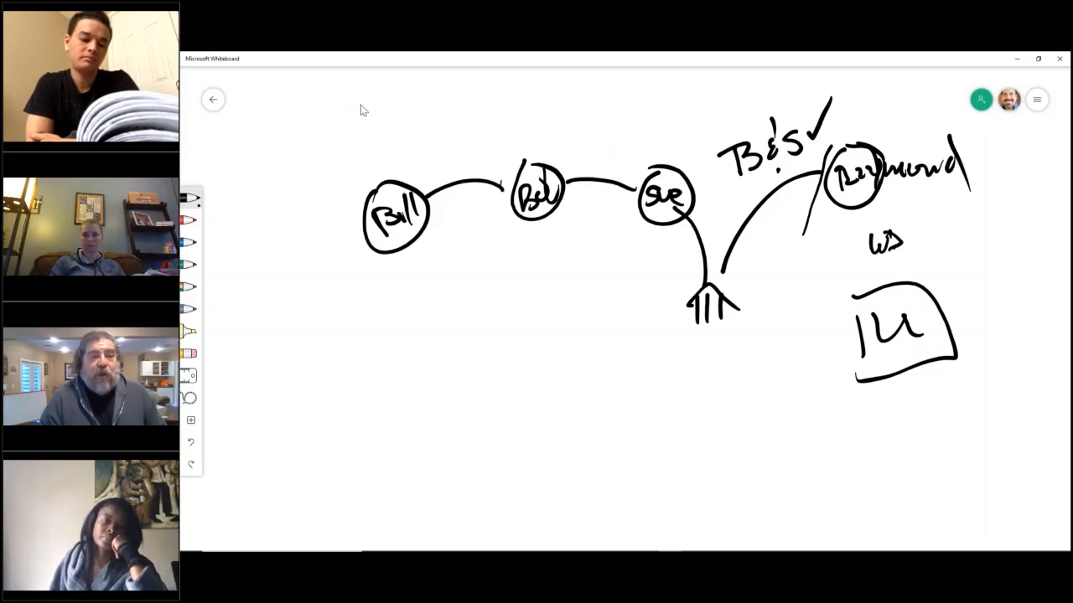
mouse_move(287, 72)
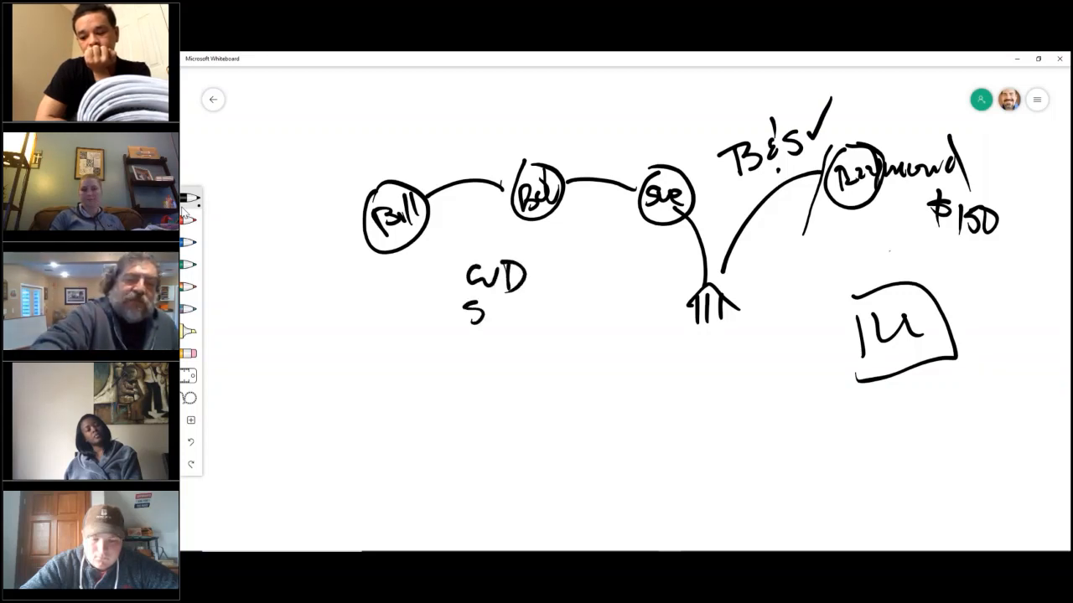
Step: Write SWD under WD, bracket both as insured, and add B&S and Quit below
drag(482, 310, 532, 314)
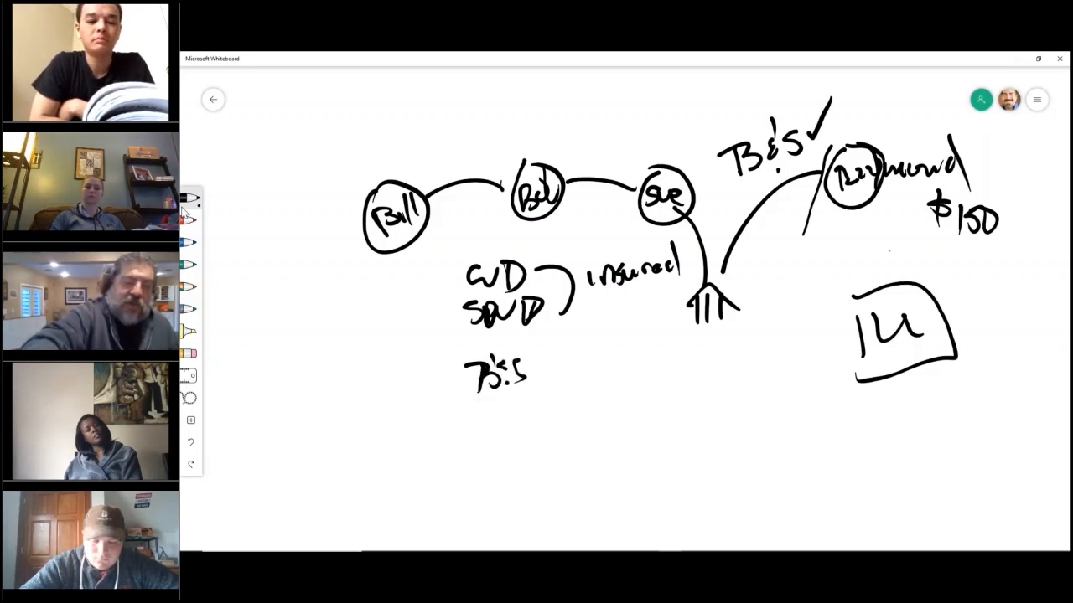
text(Quit)
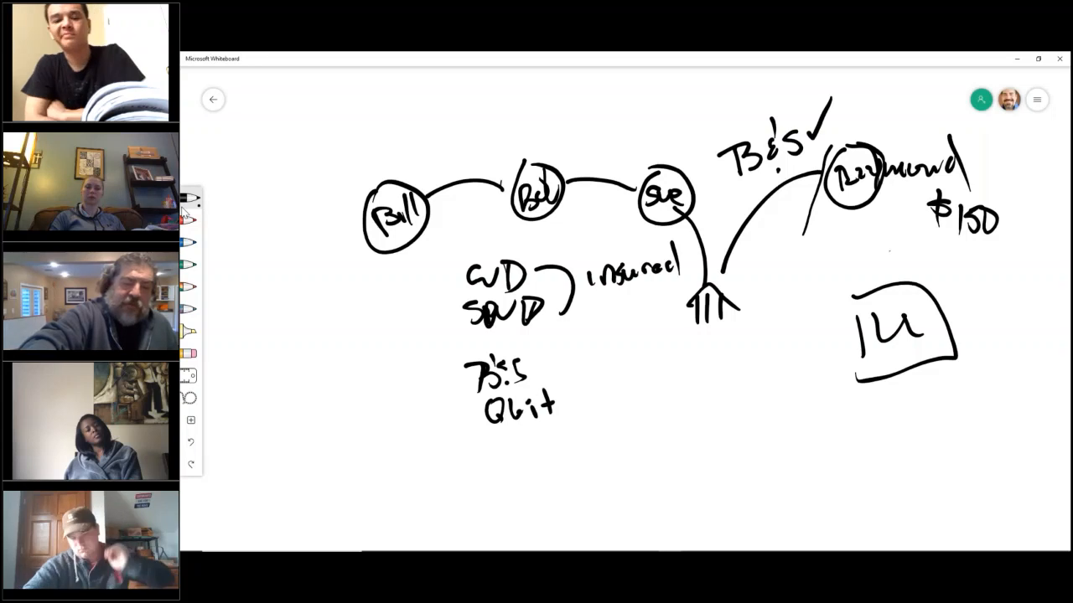